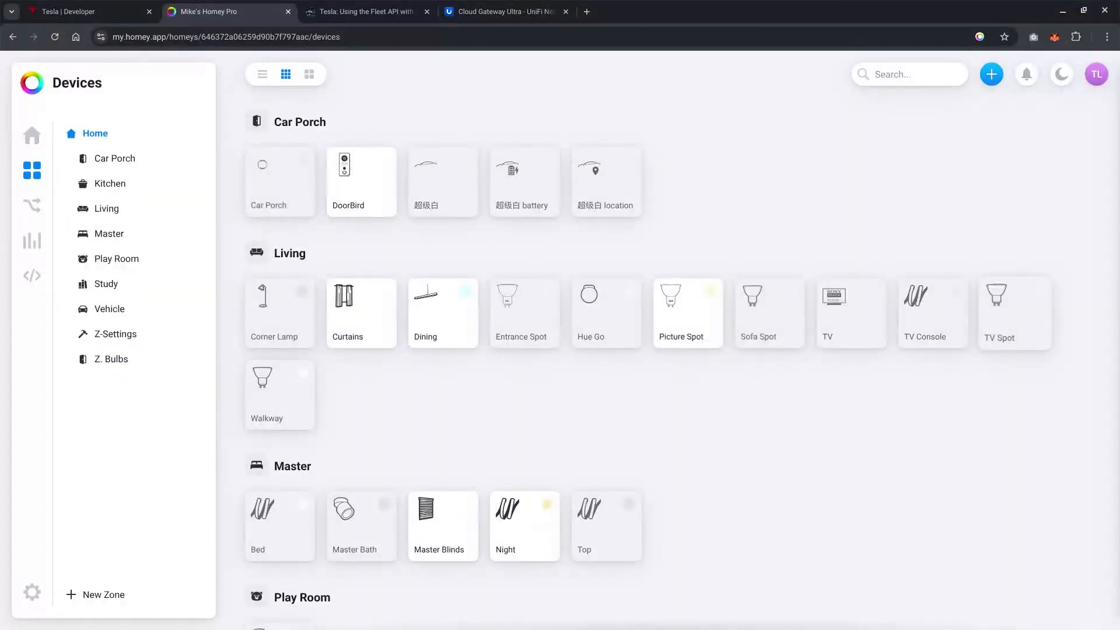
mouse_move(529, 249)
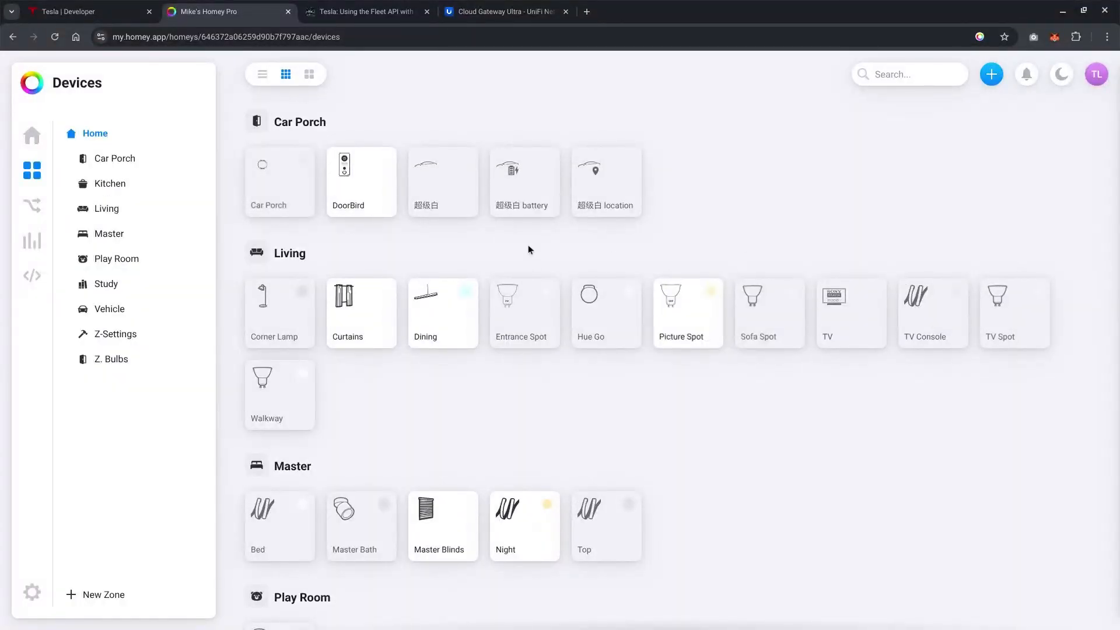
mouse_move(275, 188)
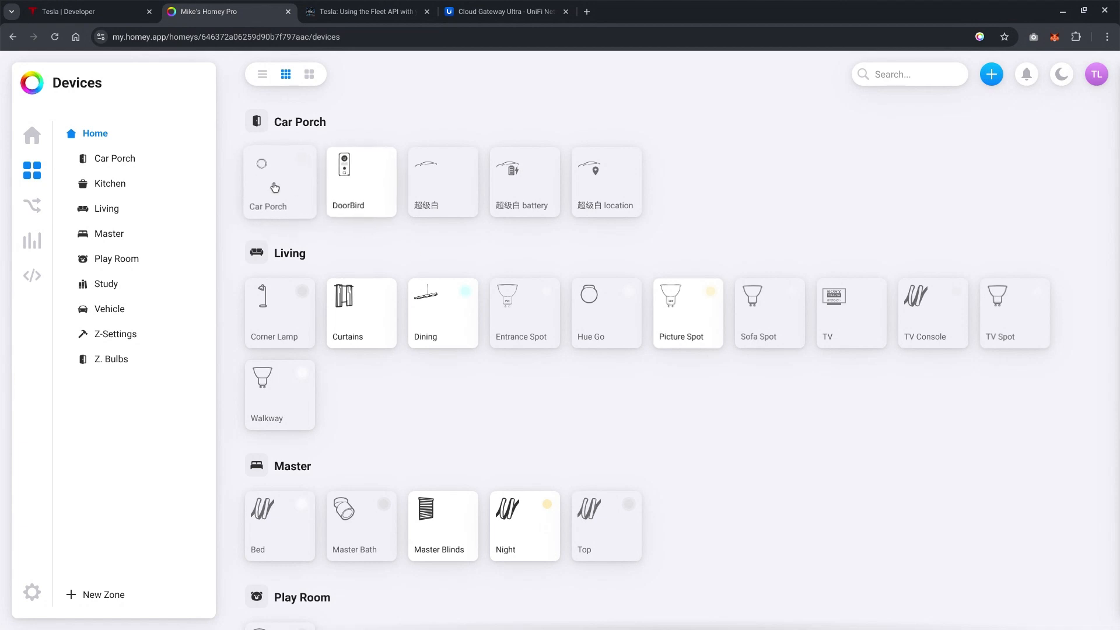
mouse_move(351, 182)
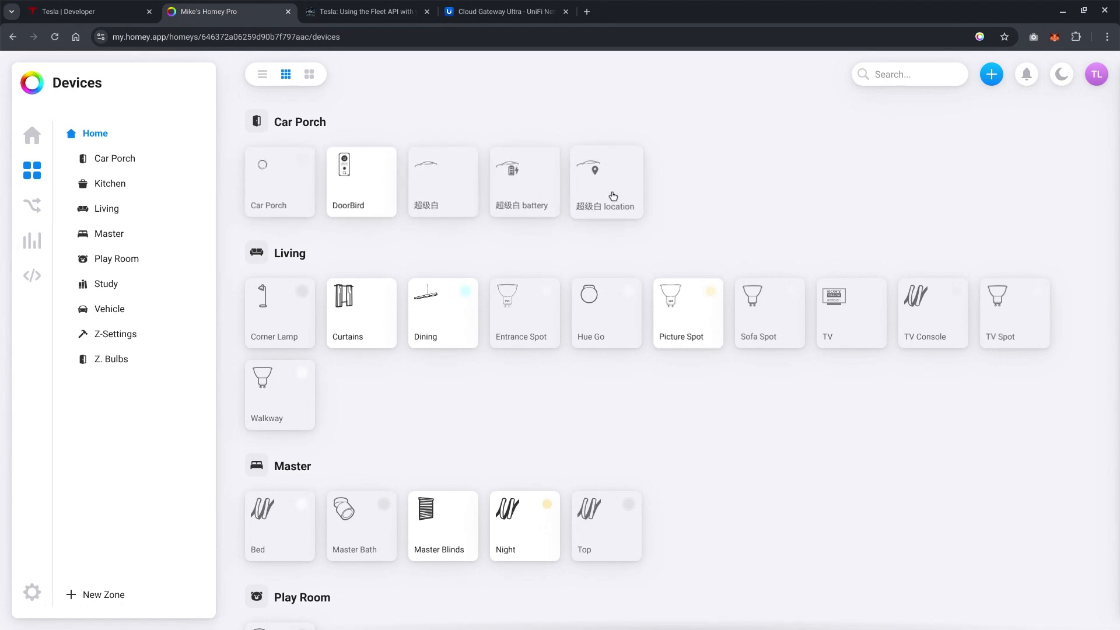
mouse_move(283, 118)
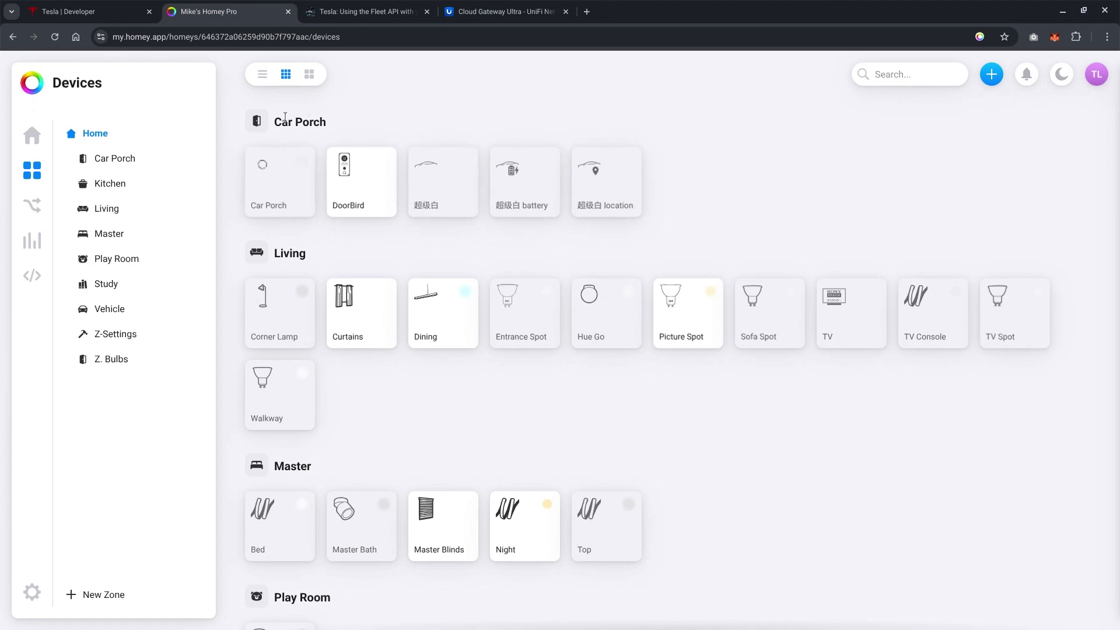
mouse_move(31, 207)
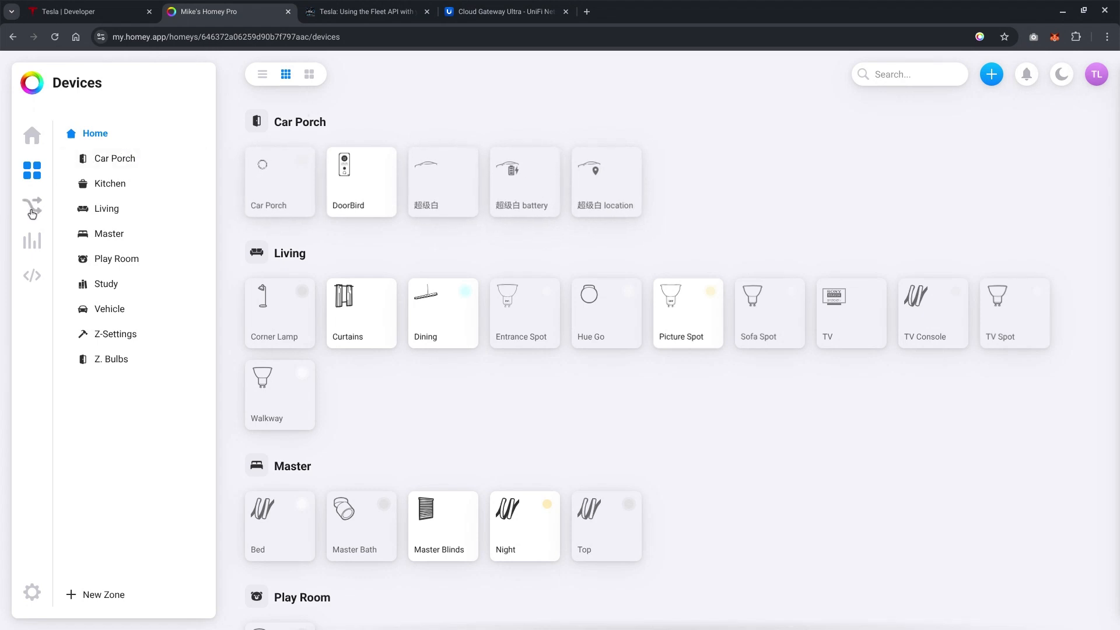
Show the flow list with the Tesla folder expanded, revealing '1. Open Gate When Reaching'.
left_click(31, 207)
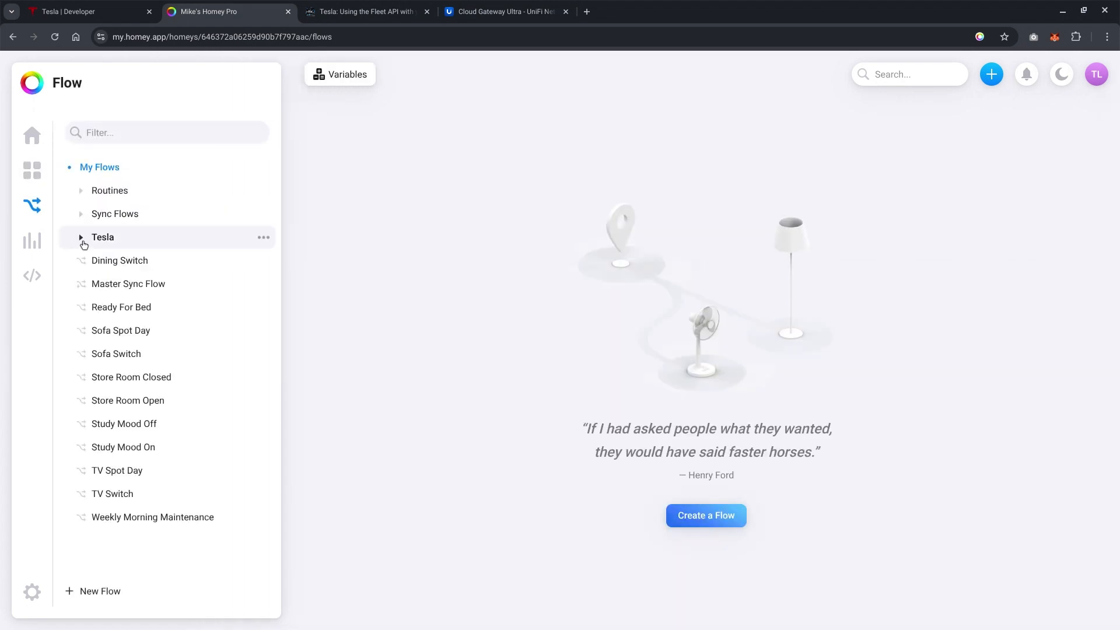
left_click(81, 236)
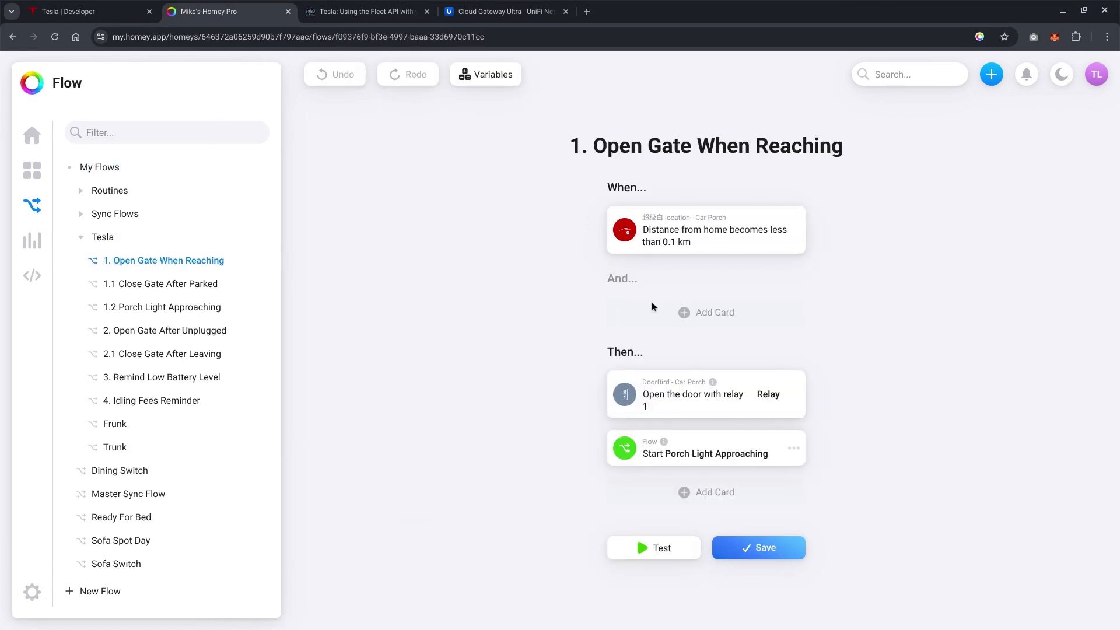
mouse_move(850, 318)
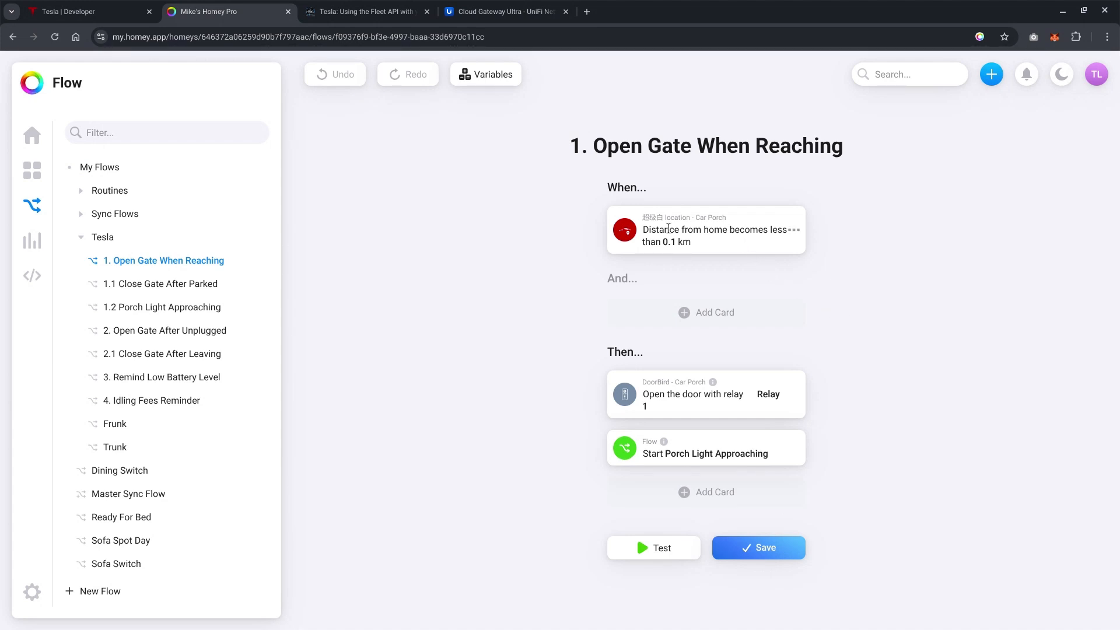
mouse_move(716, 230)
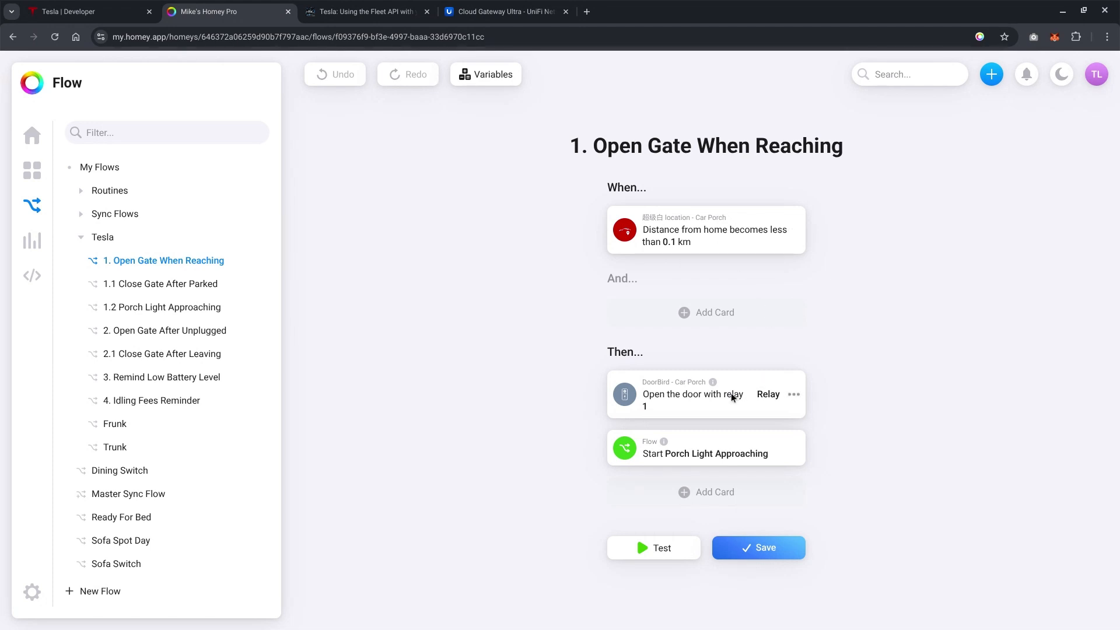
mouse_move(701, 402)
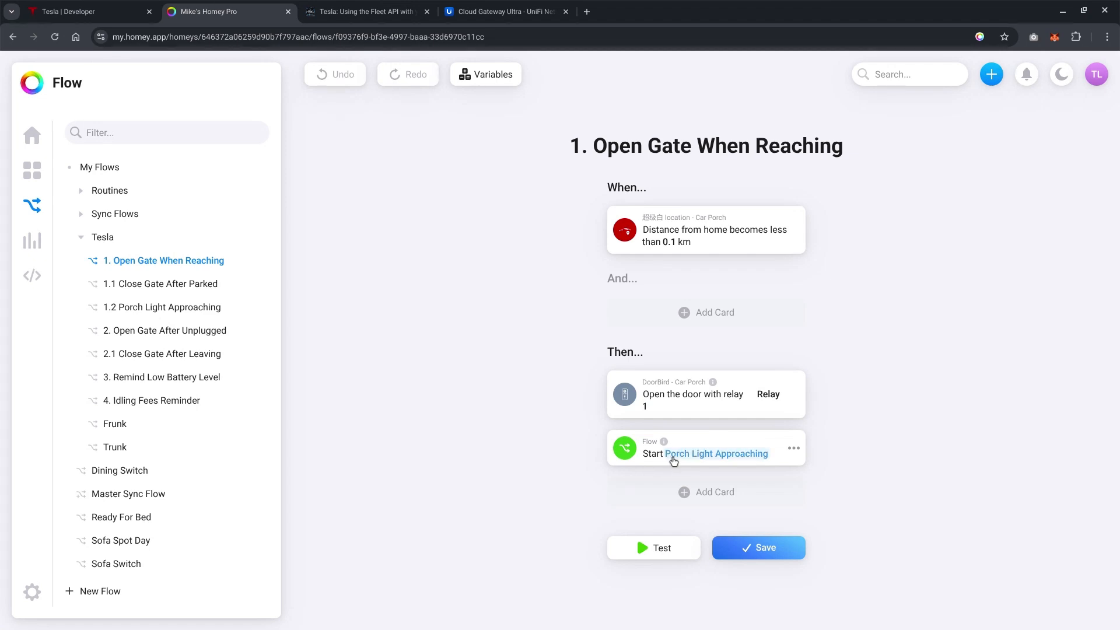
mouse_move(497, 426)
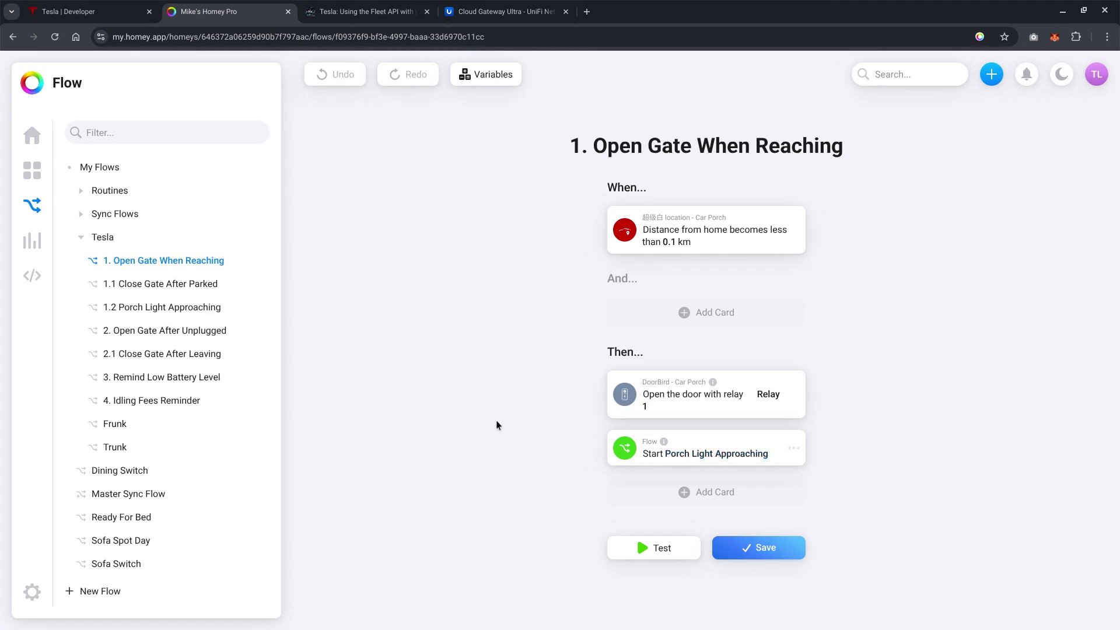
mouse_move(179, 307)
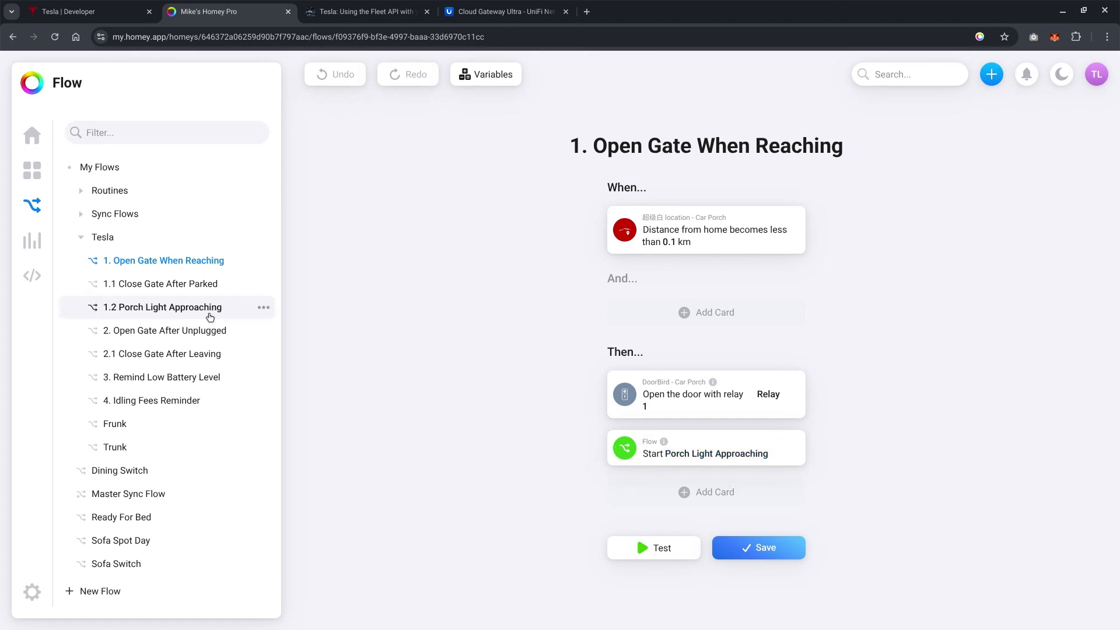
View '1.2 Porch Light Approaching': evening condition turns Car Porch light on, off after 15 minutes.
left_click(163, 307)
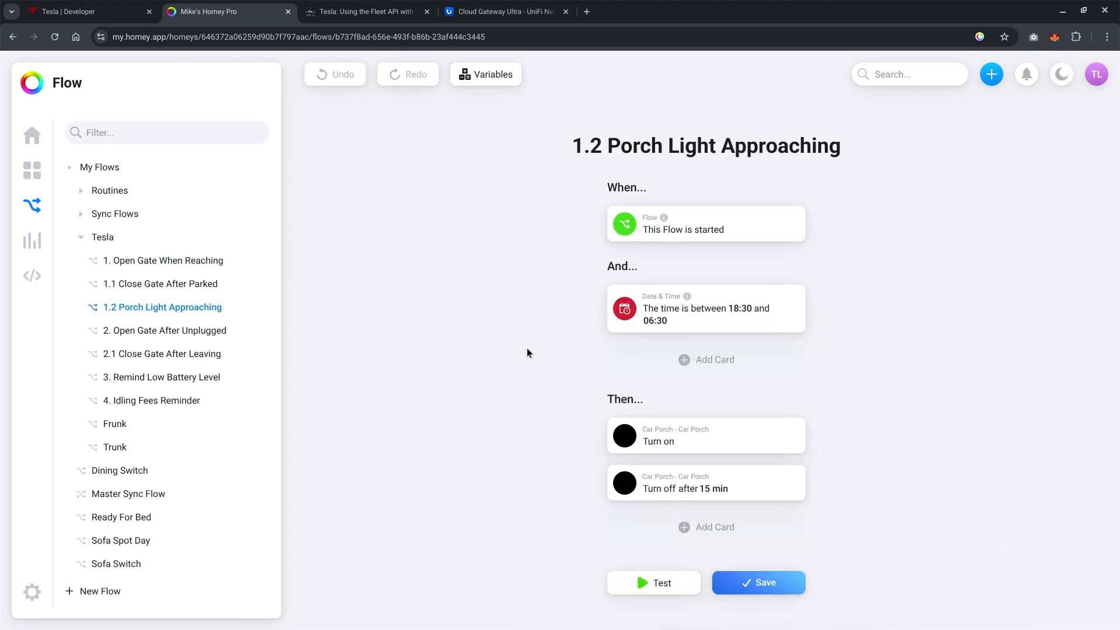
mouse_move(872, 276)
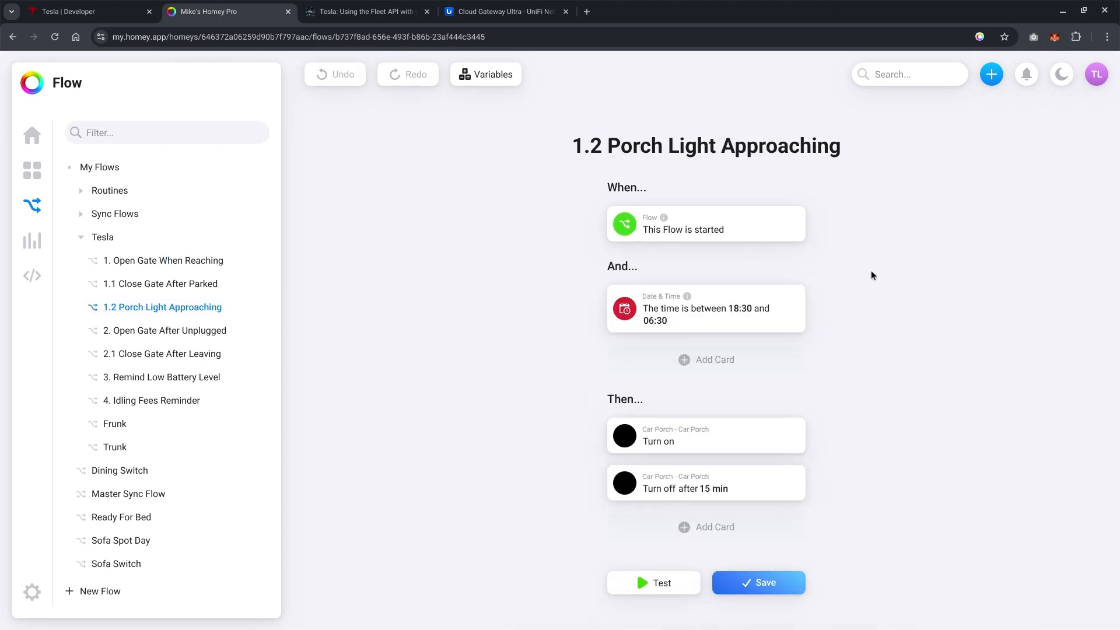
mouse_move(754, 427)
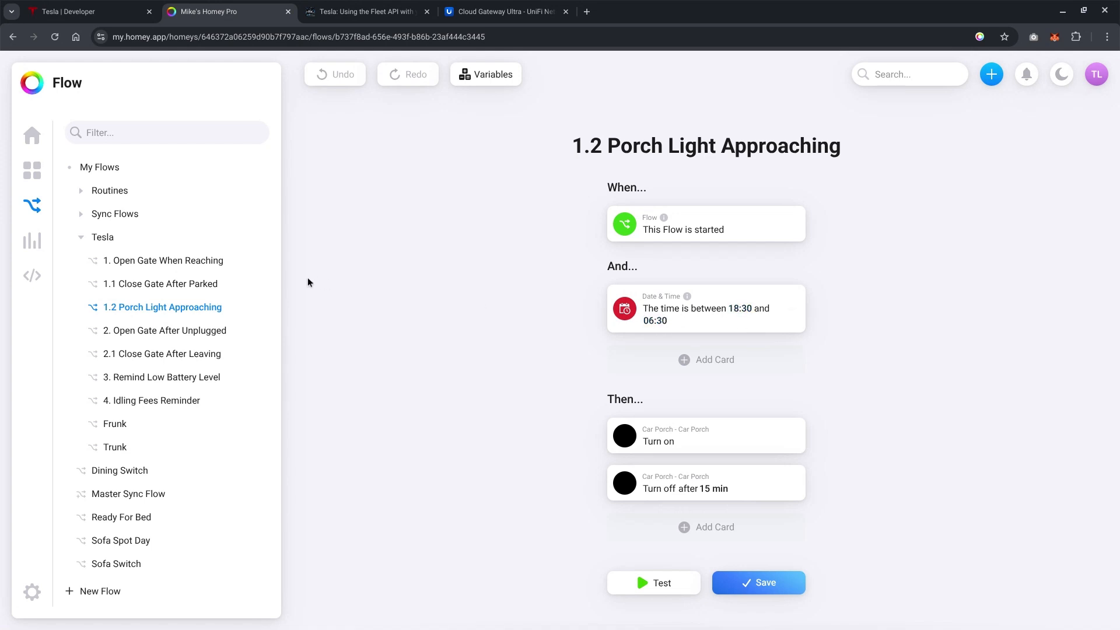
View '1. Open Gate When Reaching' again, with its gate relay and Porch Light Approaching actions.
left_click(165, 260)
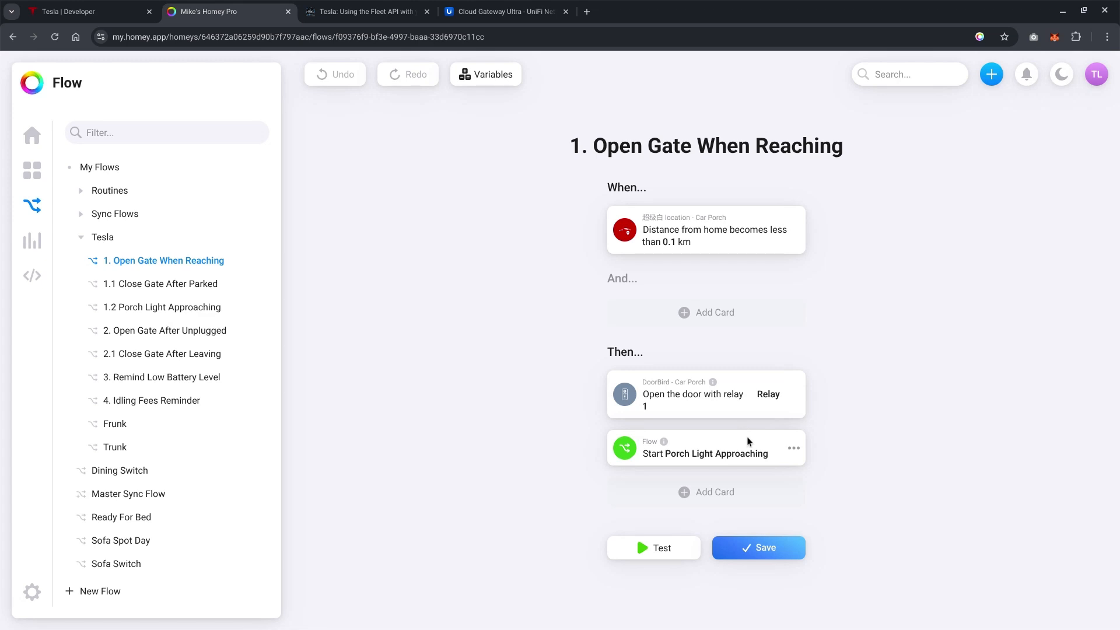
mouse_move(438, 308)
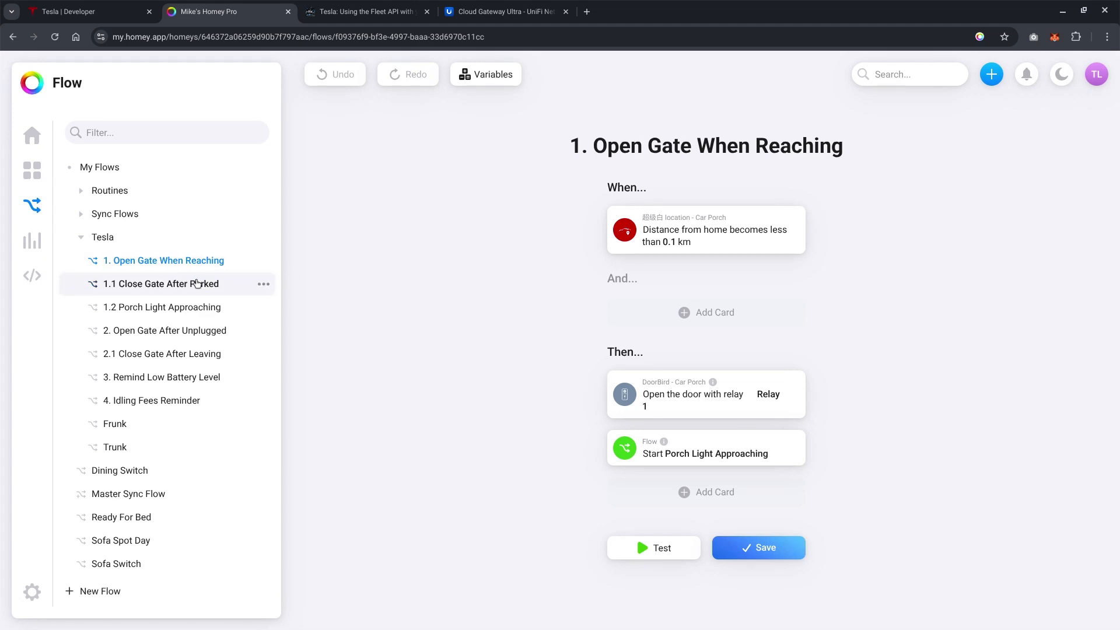
left_click(161, 284)
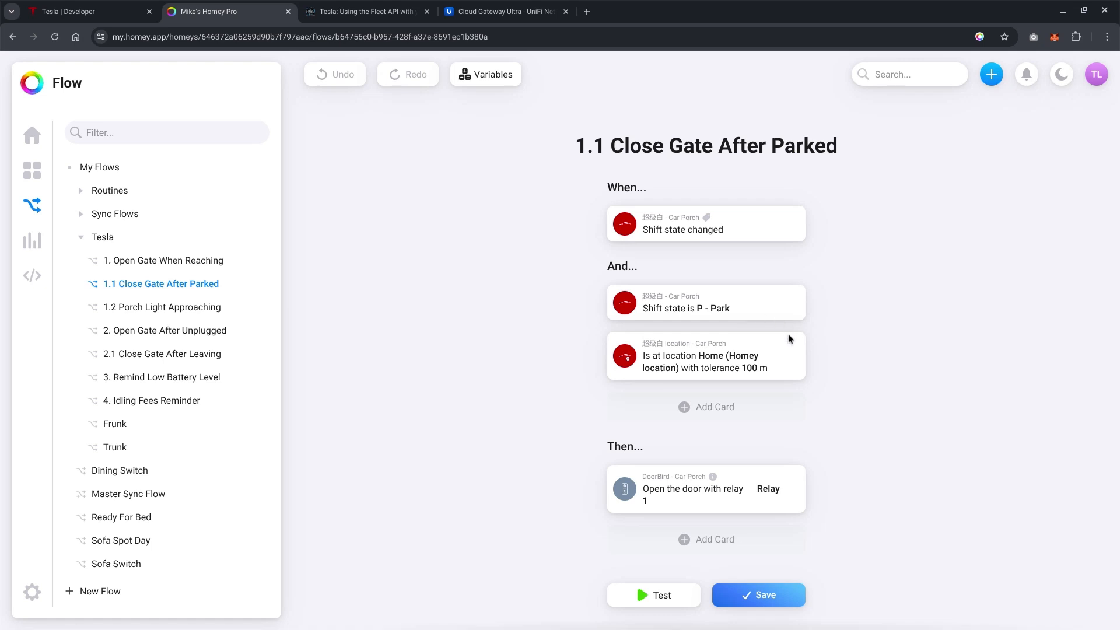
mouse_move(671, 359)
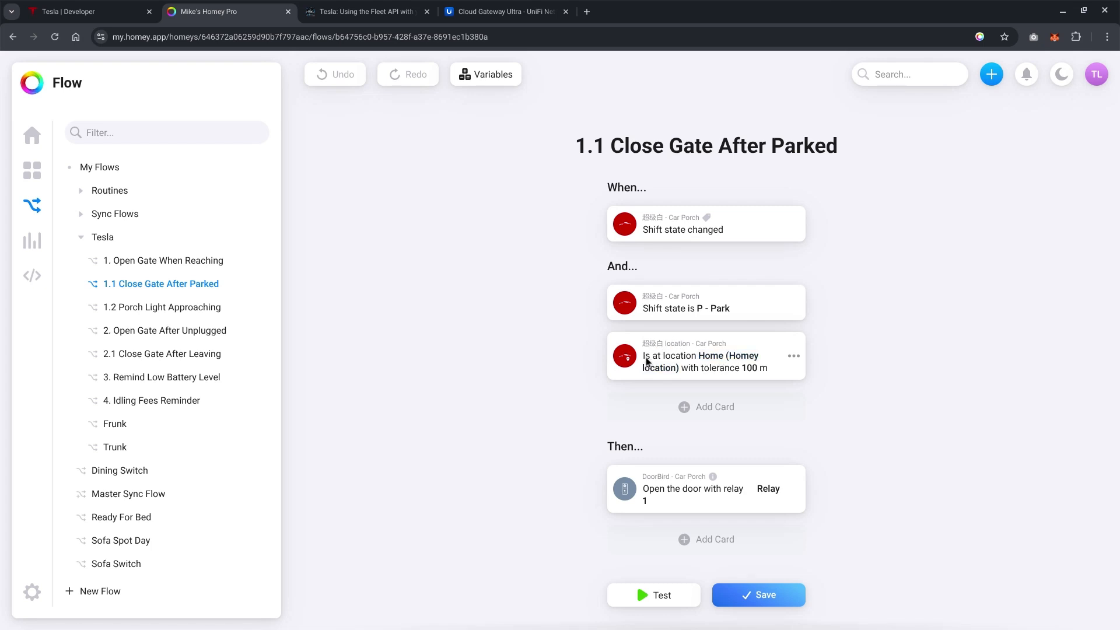
mouse_move(710, 375)
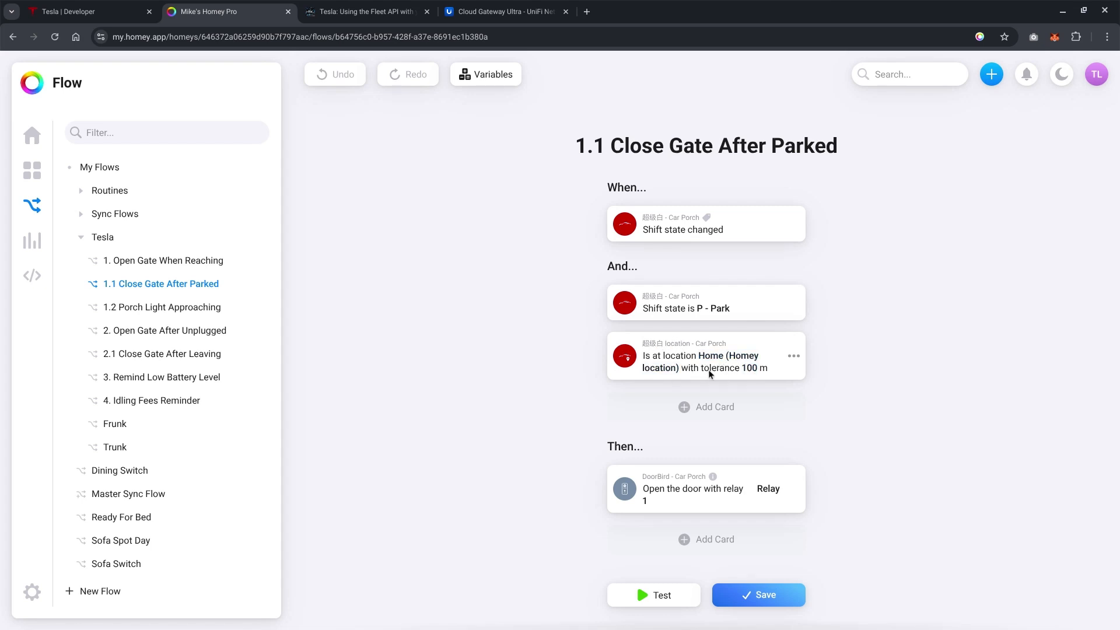
mouse_move(709, 372)
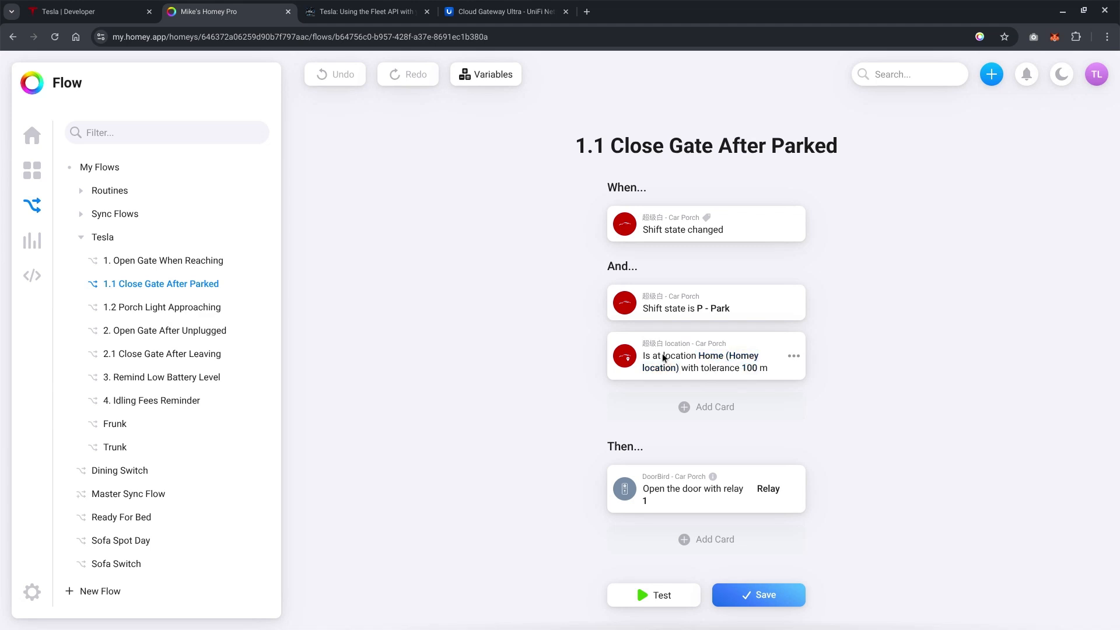
mouse_move(722, 370)
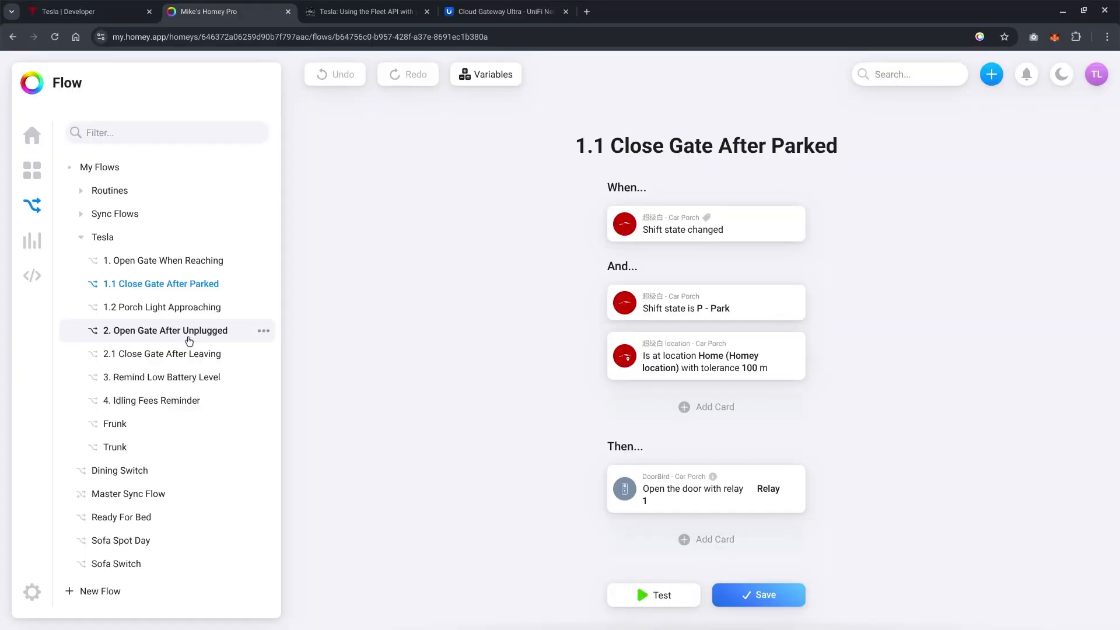
View '2. Open Gate After Unplugged', where closing the charging port at home opens the gate relay.
left_click(166, 330)
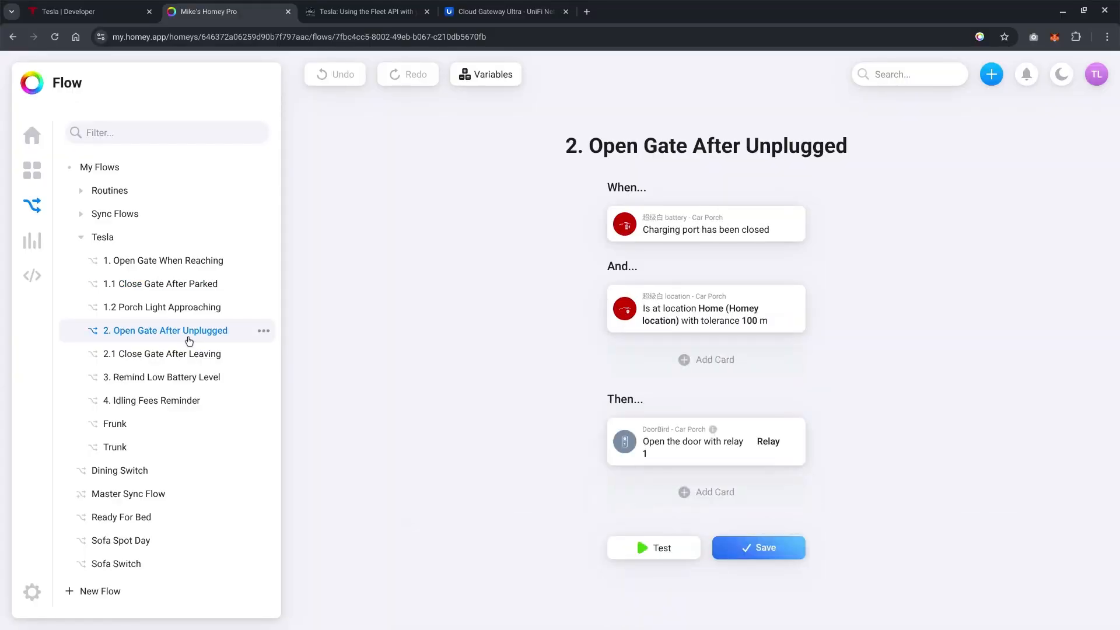
mouse_move(694, 239)
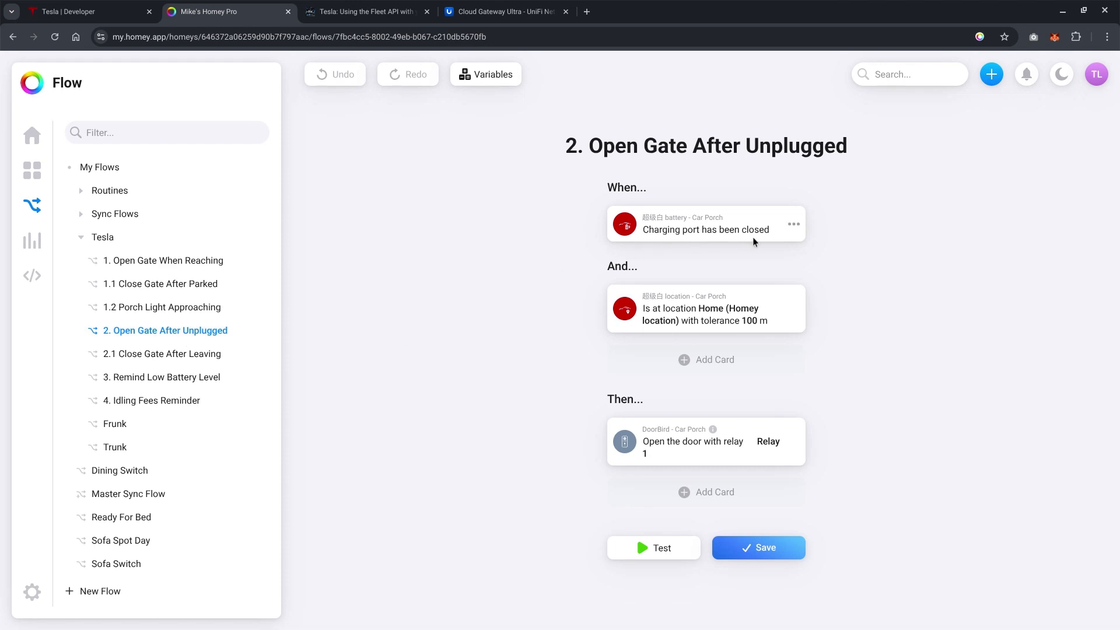
mouse_move(740, 325)
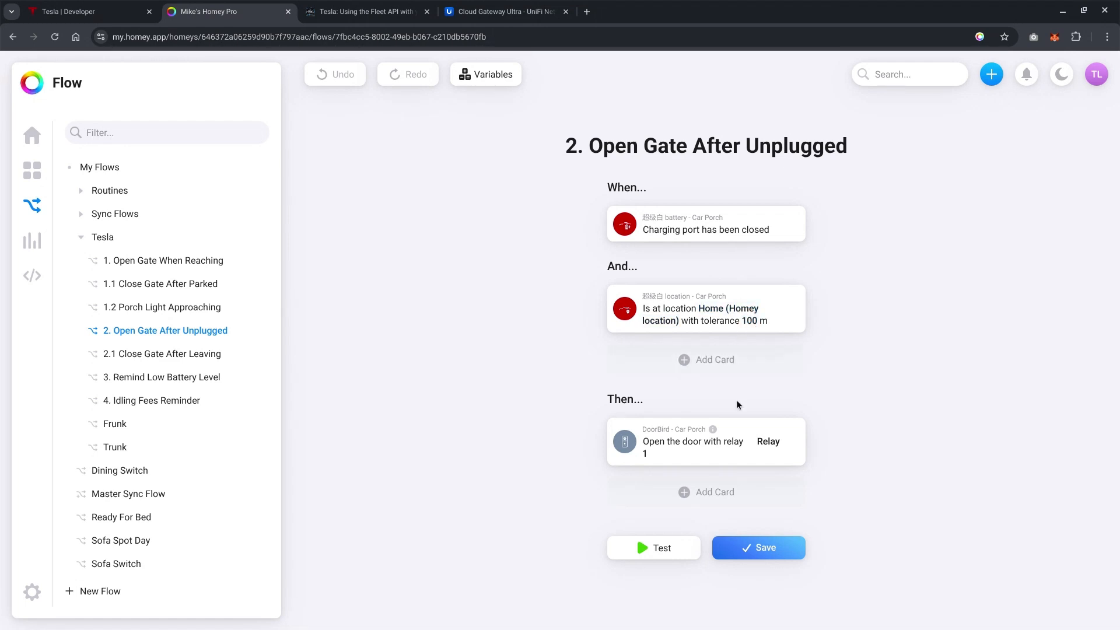
mouse_move(716, 360)
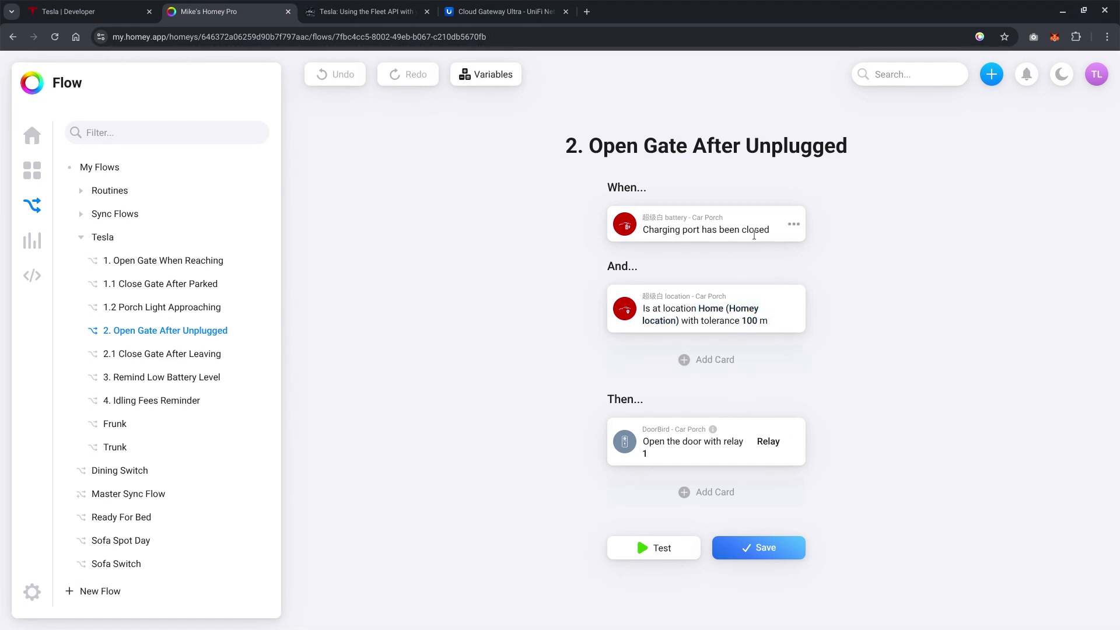
mouse_move(798, 397)
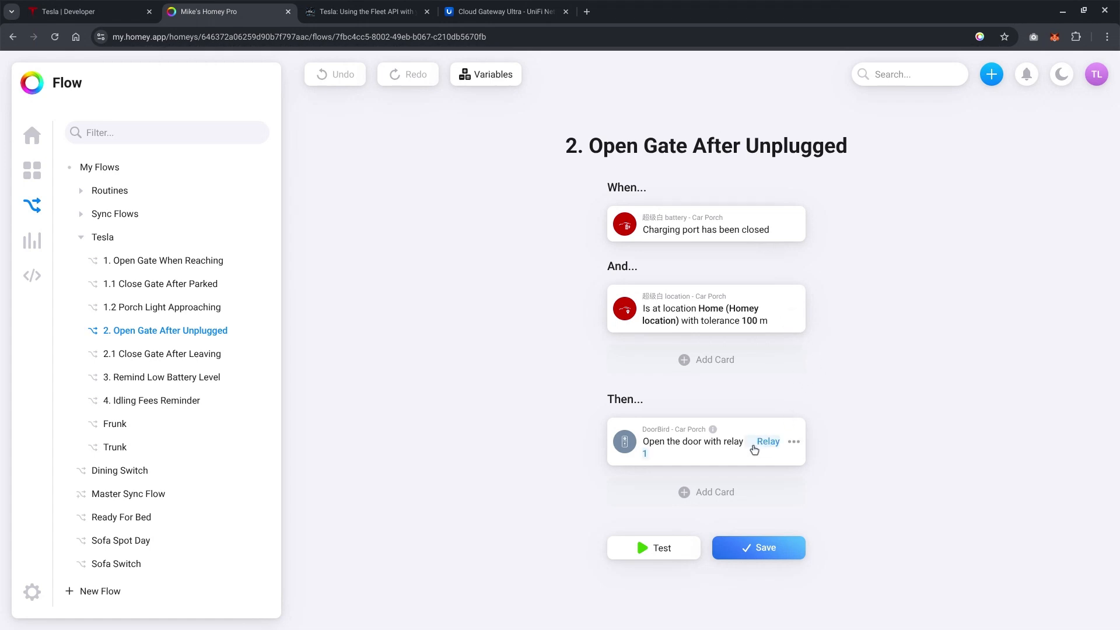
mouse_move(168, 354)
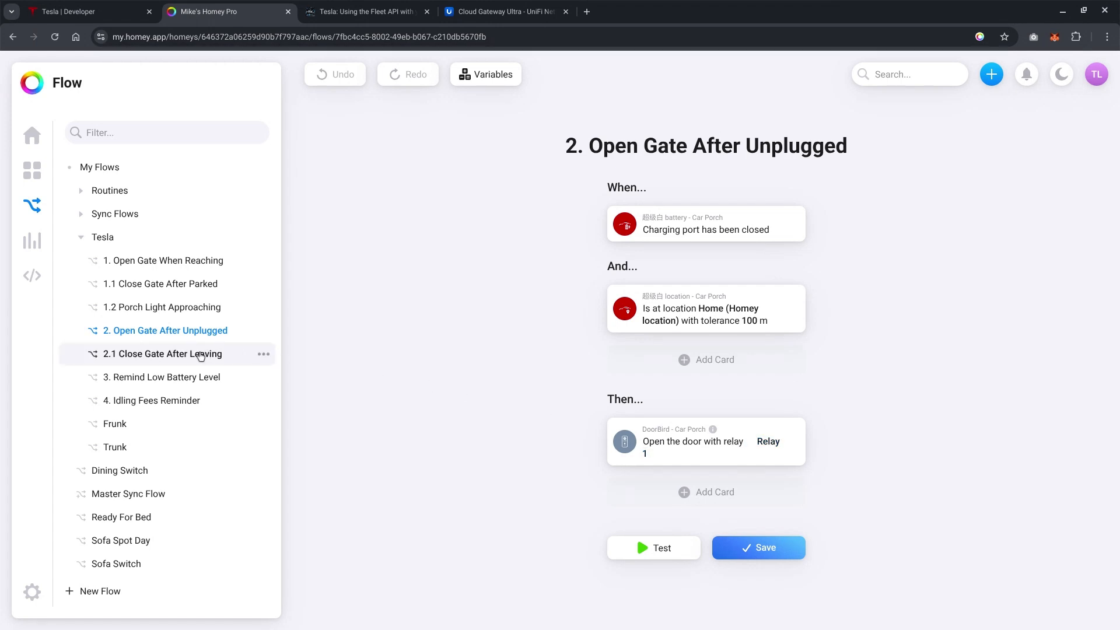
View '2.1 Close Gate After Leaving', where distance from home above 0.1 triggers the gate relay.
left_click(163, 353)
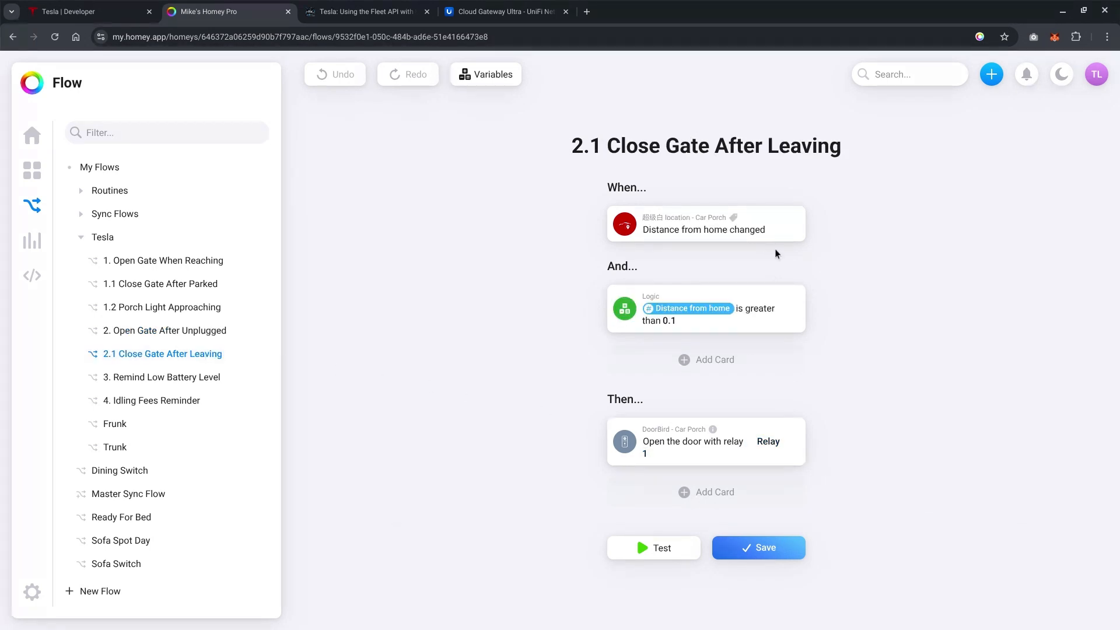
mouse_move(643, 224)
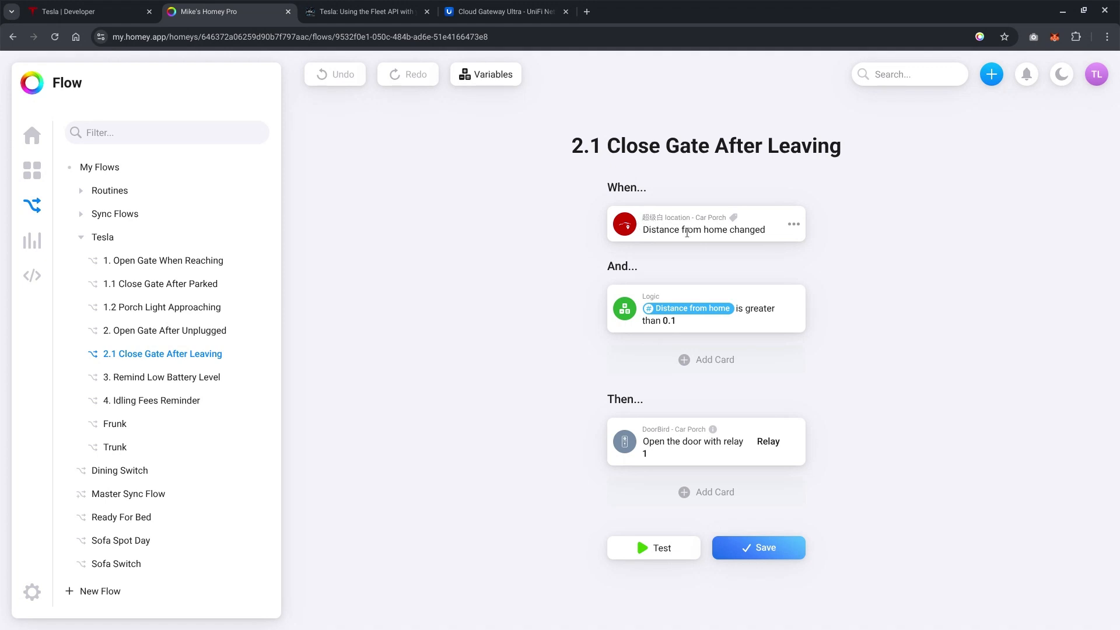
mouse_move(712, 301)
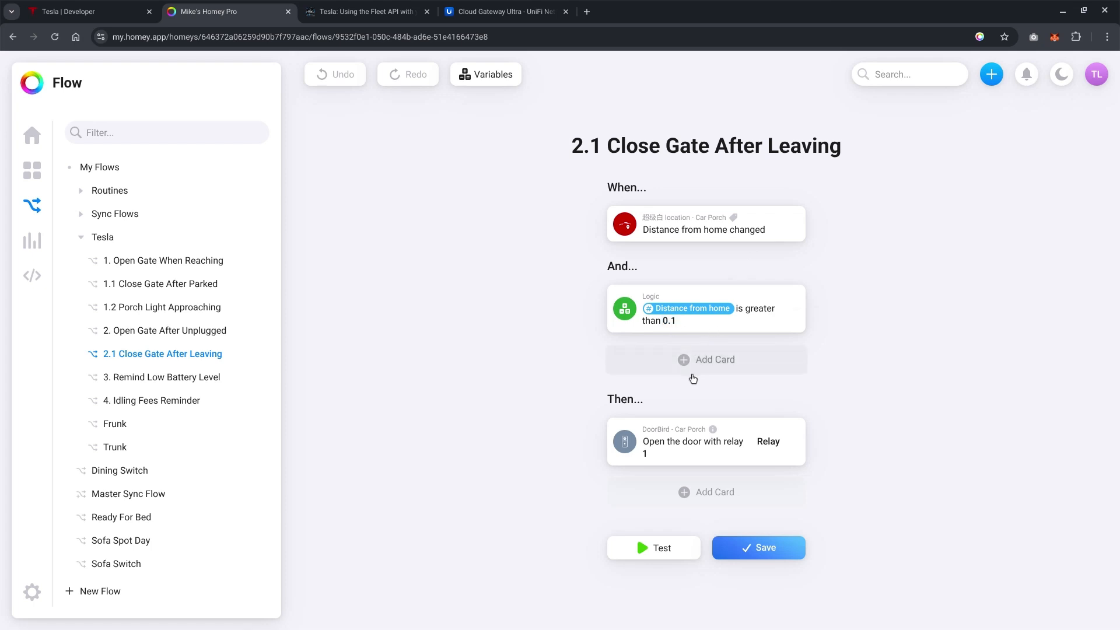
mouse_move(677, 440)
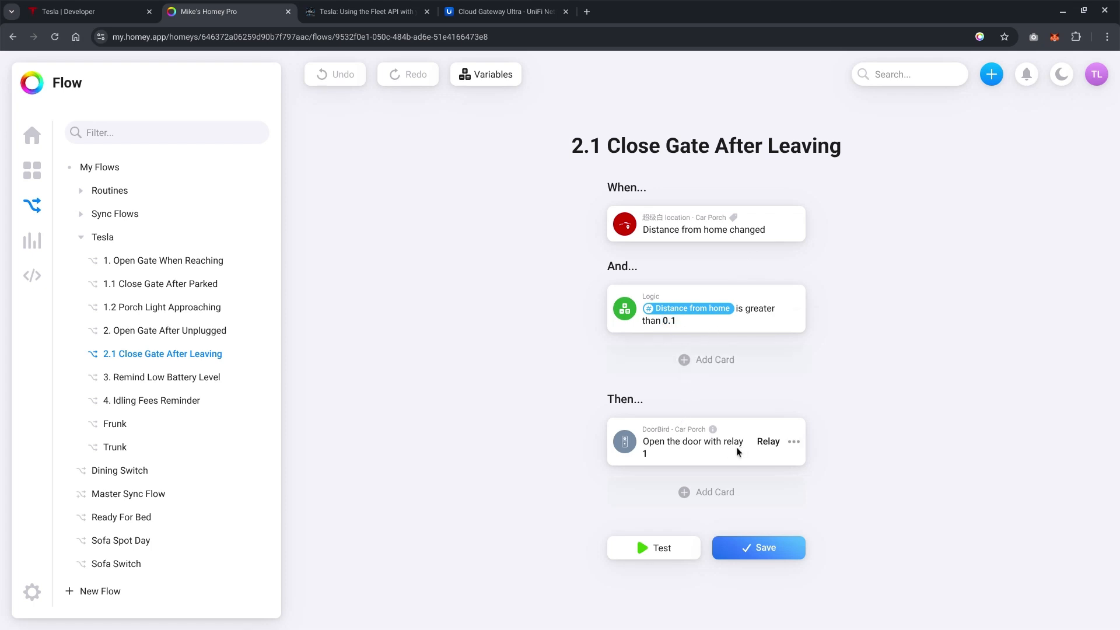
mouse_move(764, 455)
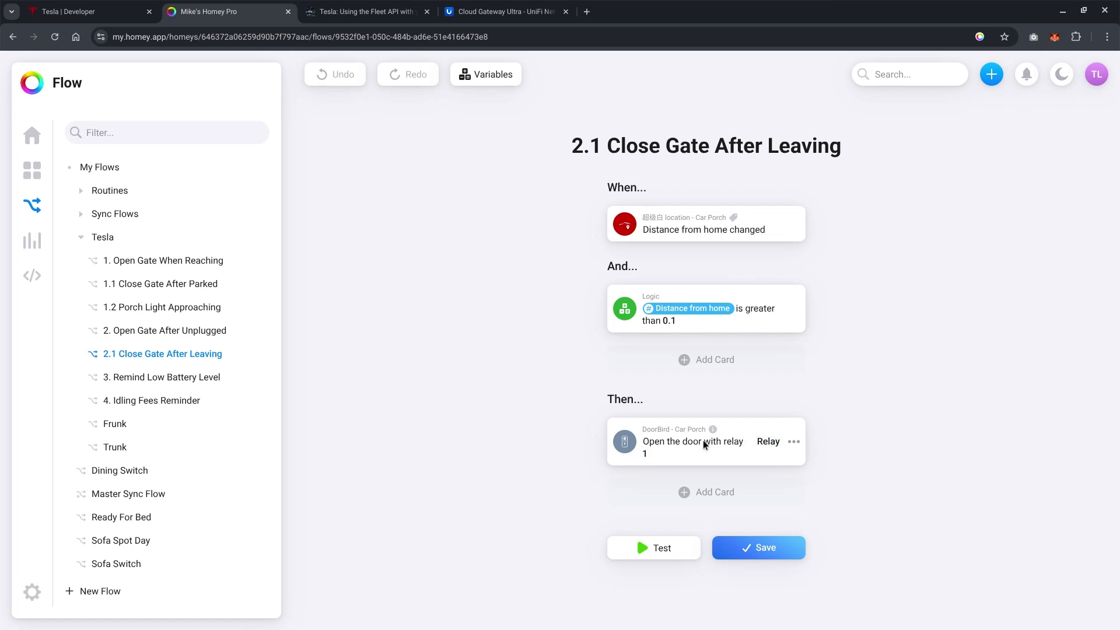
mouse_move(684, 436)
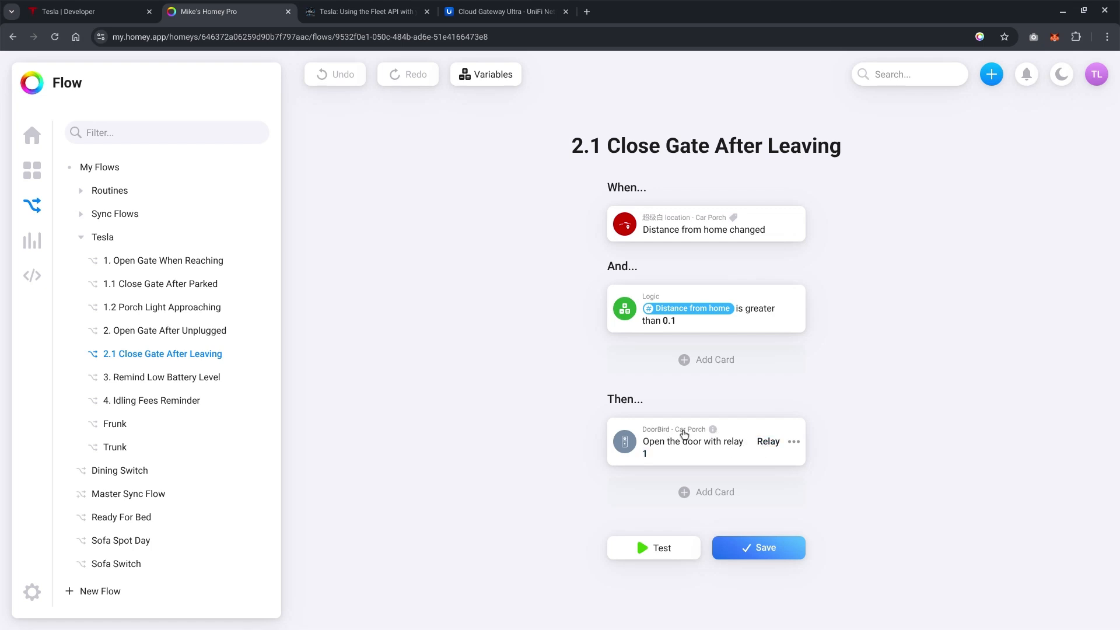